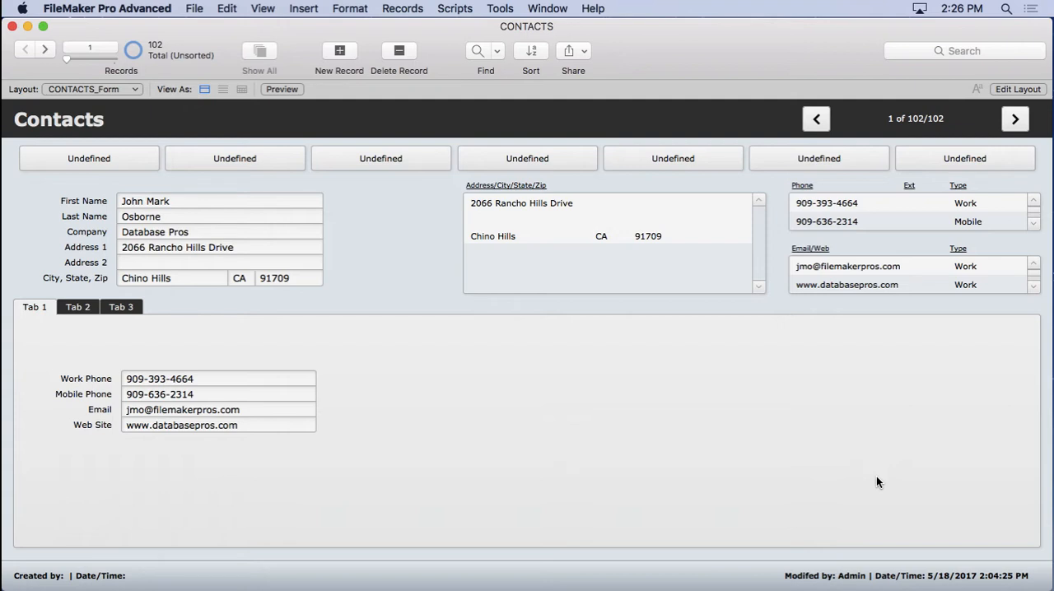
pyautogui.moveTo(425, 247)
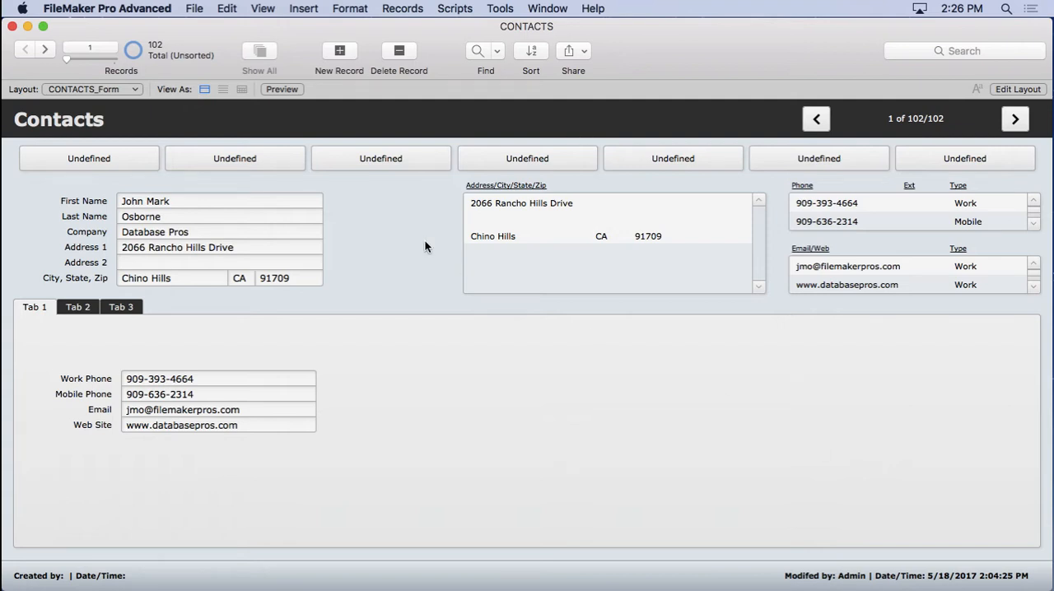
# Step: Bring up Manage Database via File > Manage to see the relationships graph
pyautogui.click(194, 8)
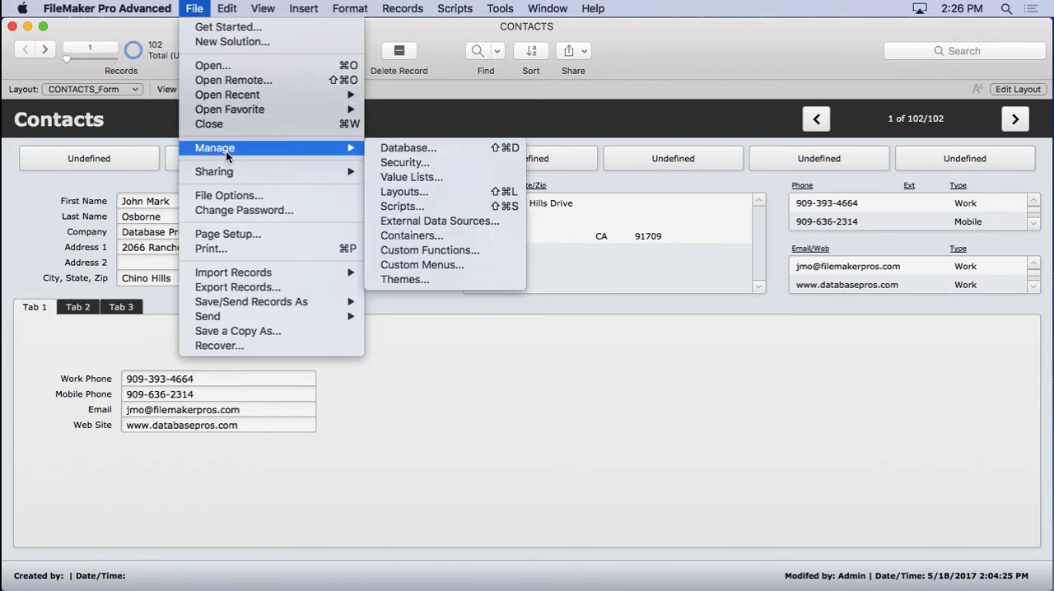
pyautogui.click(408, 149)
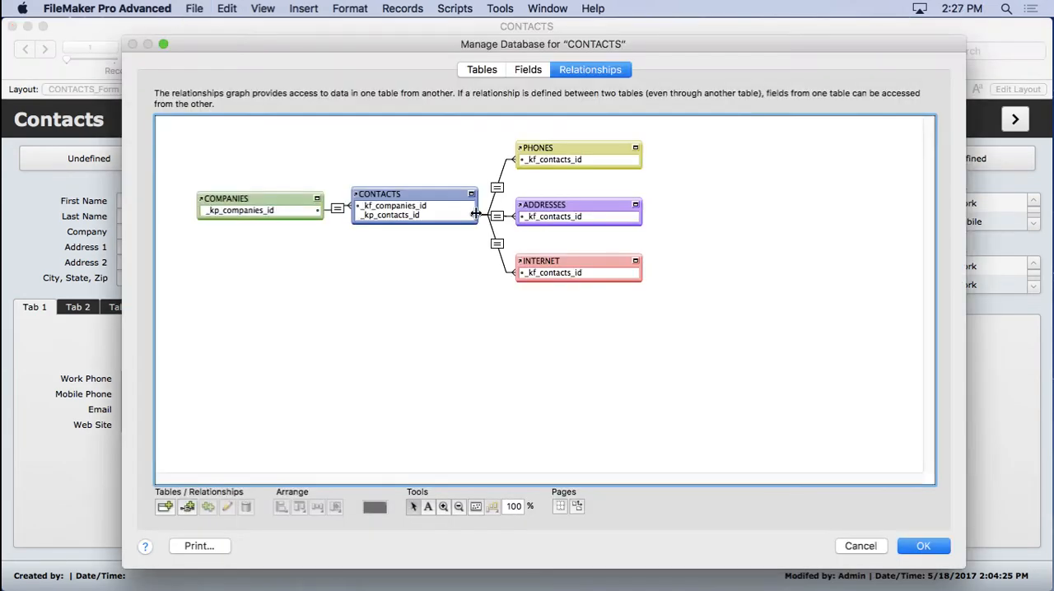
pyautogui.moveTo(326, 217)
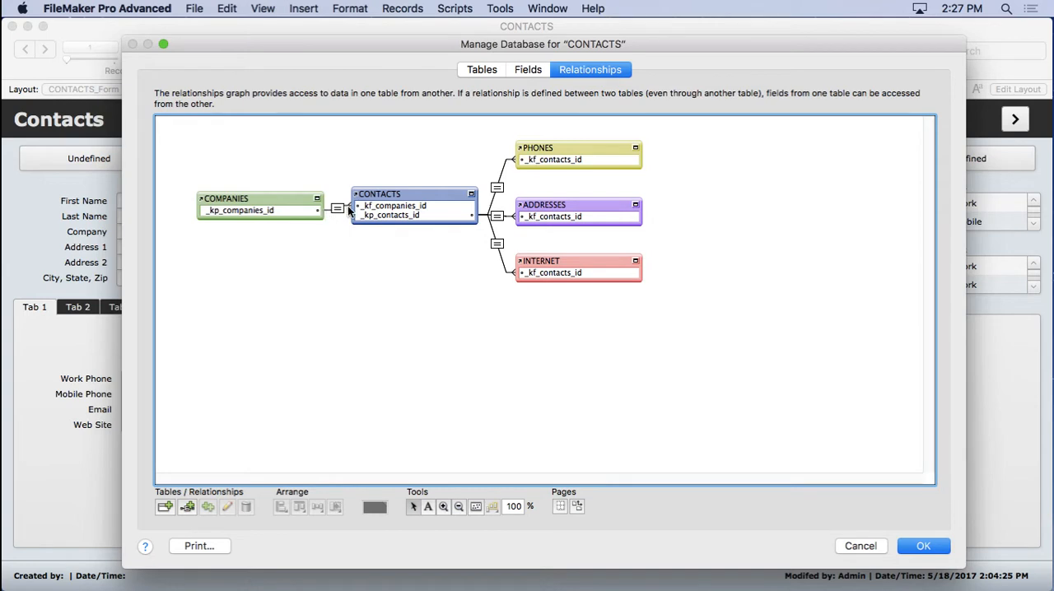
pyautogui.moveTo(484, 271)
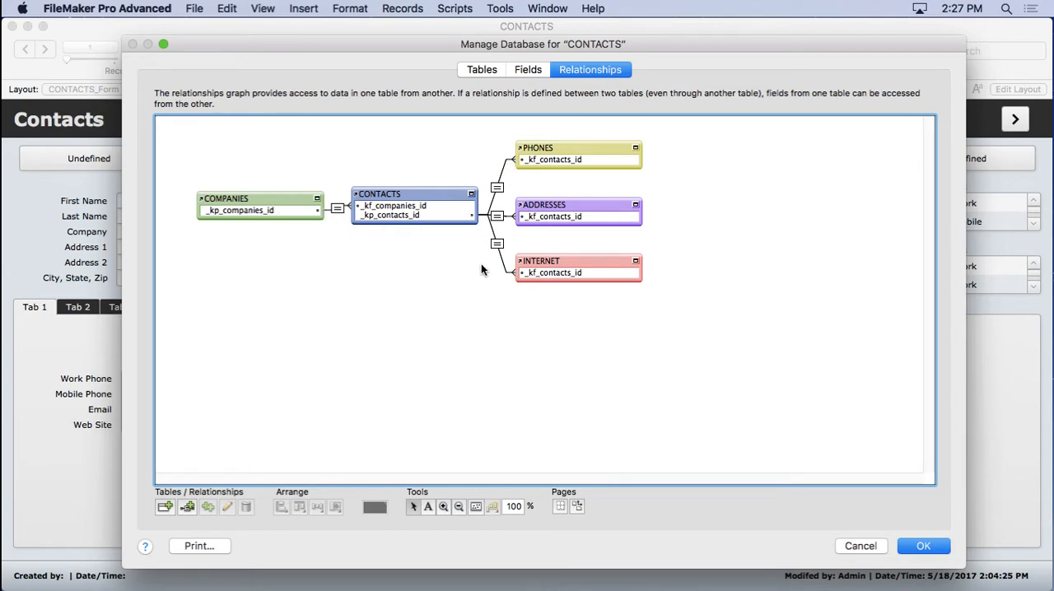
# Step: Change the COMPANIES–CONTACTS match fields to name = address1 and confirm
pyautogui.doubleClick(336, 208)
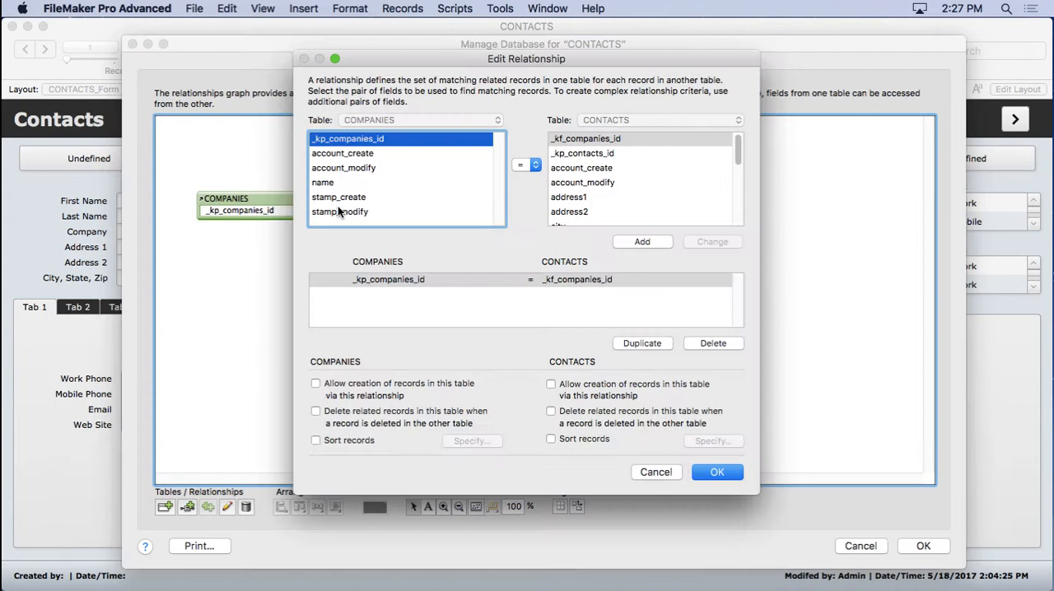
pyautogui.click(323, 181)
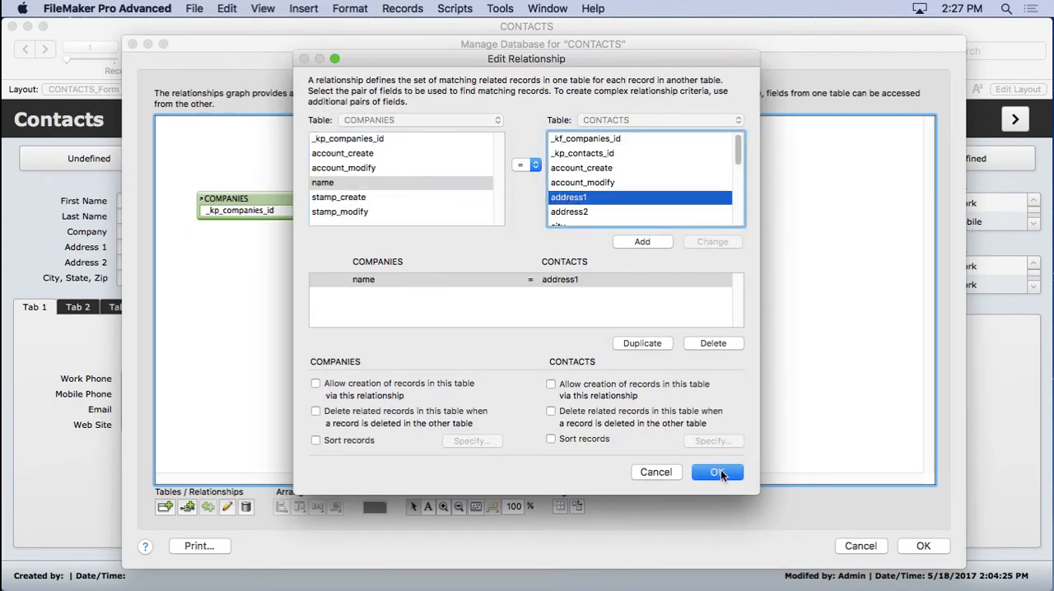
pyautogui.click(716, 471)
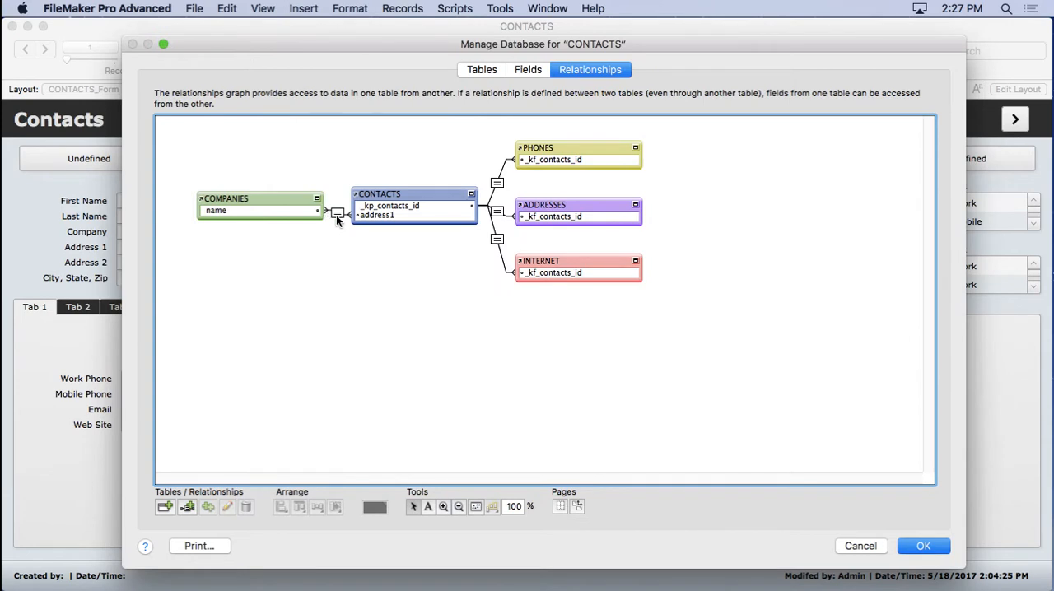
pyautogui.moveTo(336, 237)
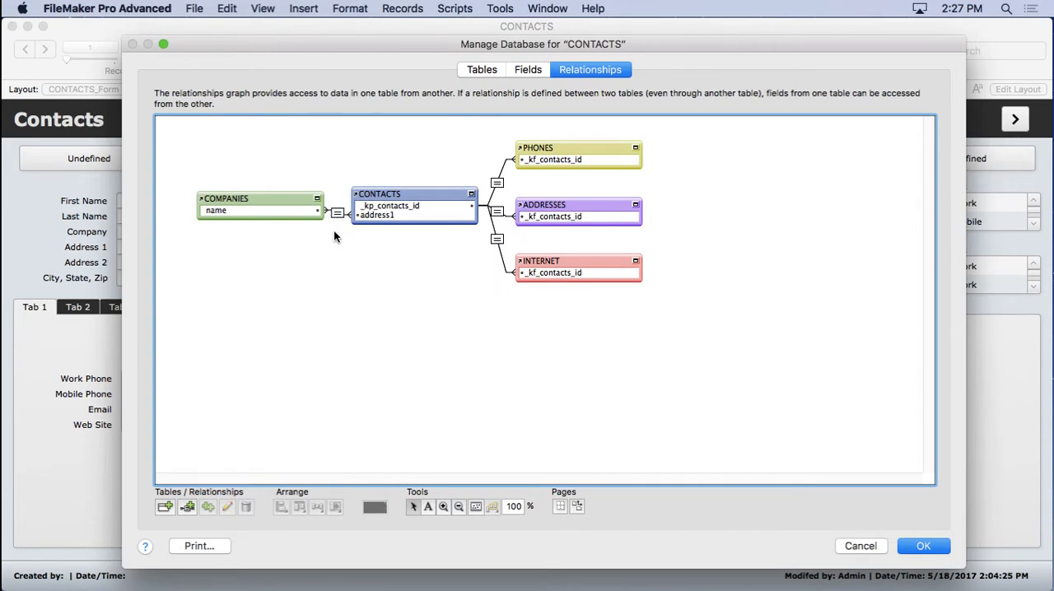
pyautogui.moveTo(341, 247)
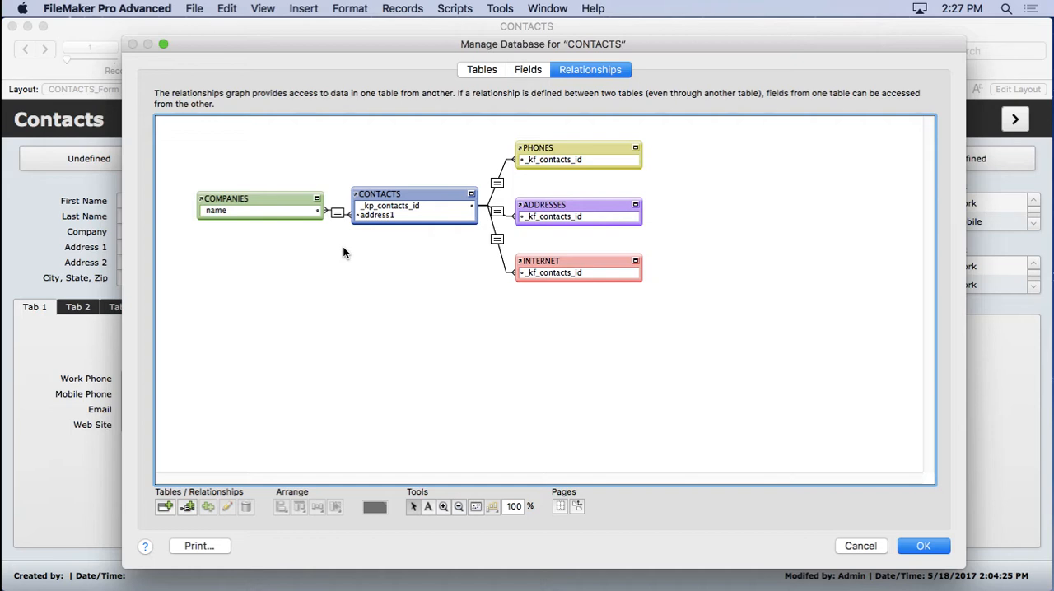
pyautogui.moveTo(366, 201)
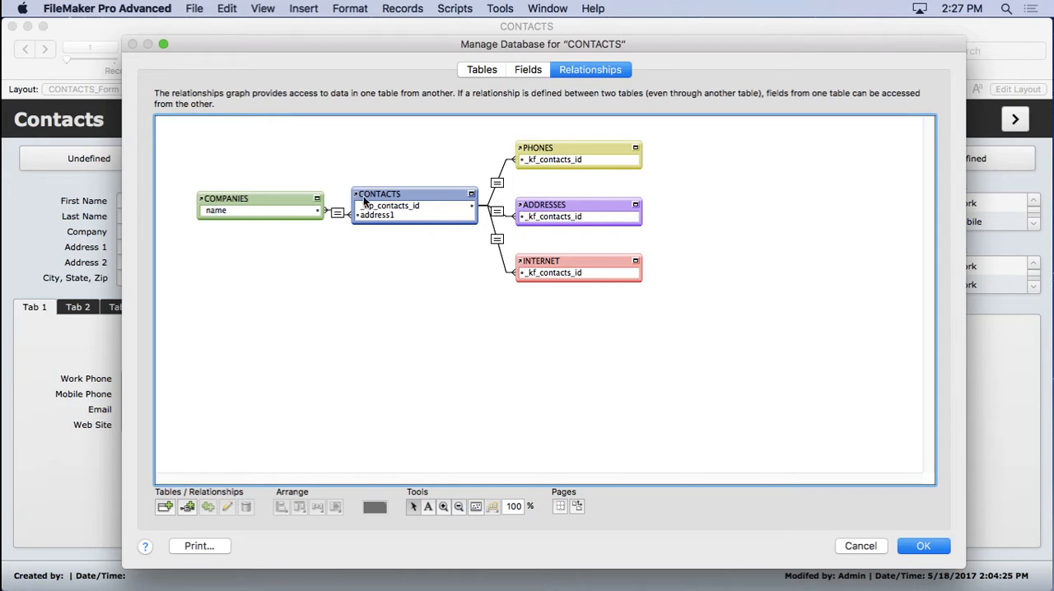
# Step: Enable serial-number auto-entry on COMPANIES name, then return to the relationships graph
pyautogui.click(527, 69)
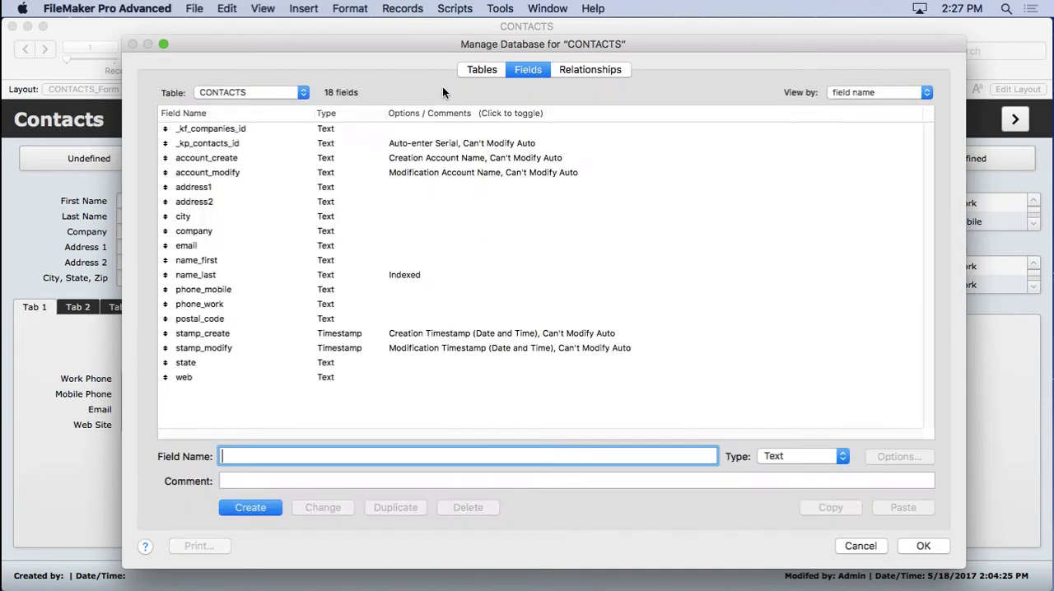
pyautogui.click(251, 92)
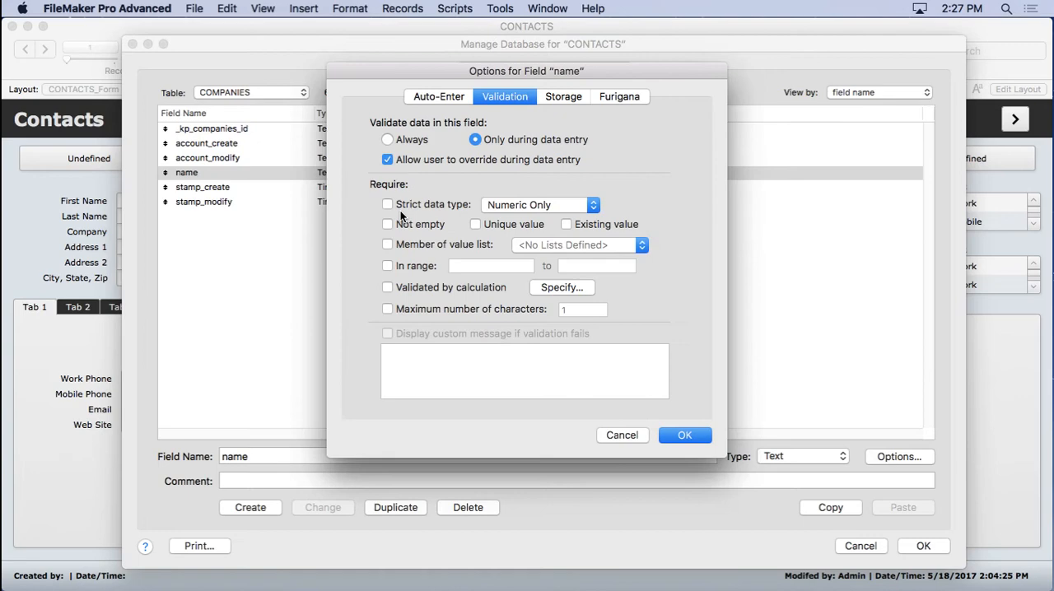
pyautogui.click(438, 96)
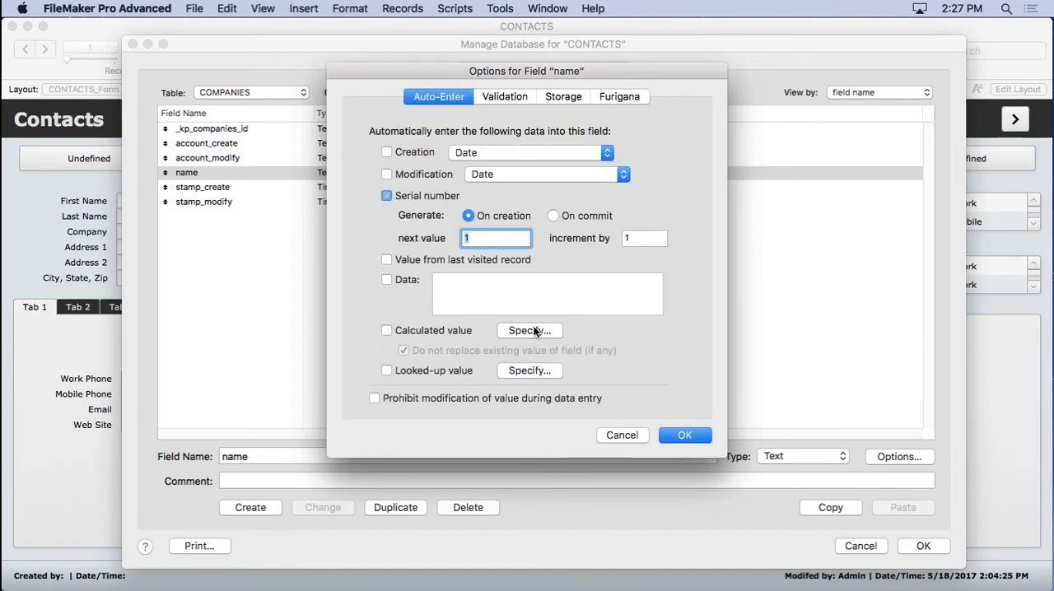
pyautogui.click(686, 435)
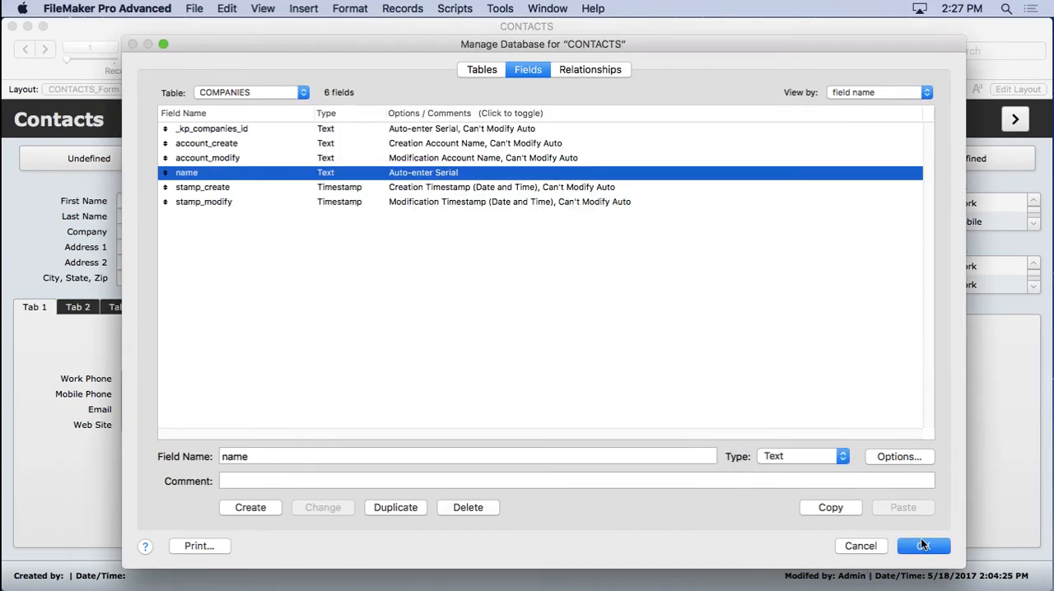
pyautogui.click(589, 69)
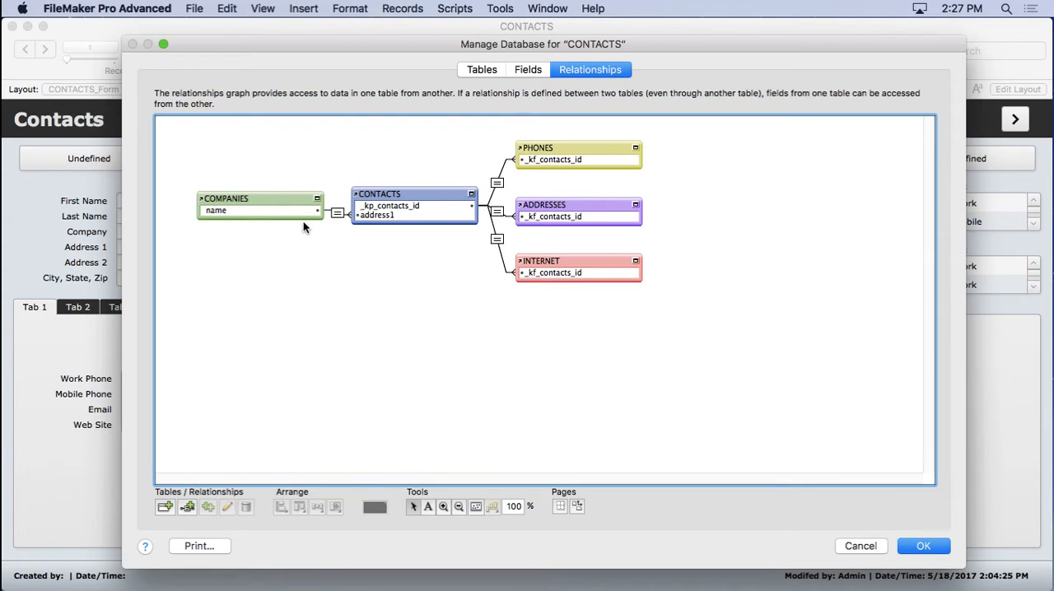
pyautogui.moveTo(508, 89)
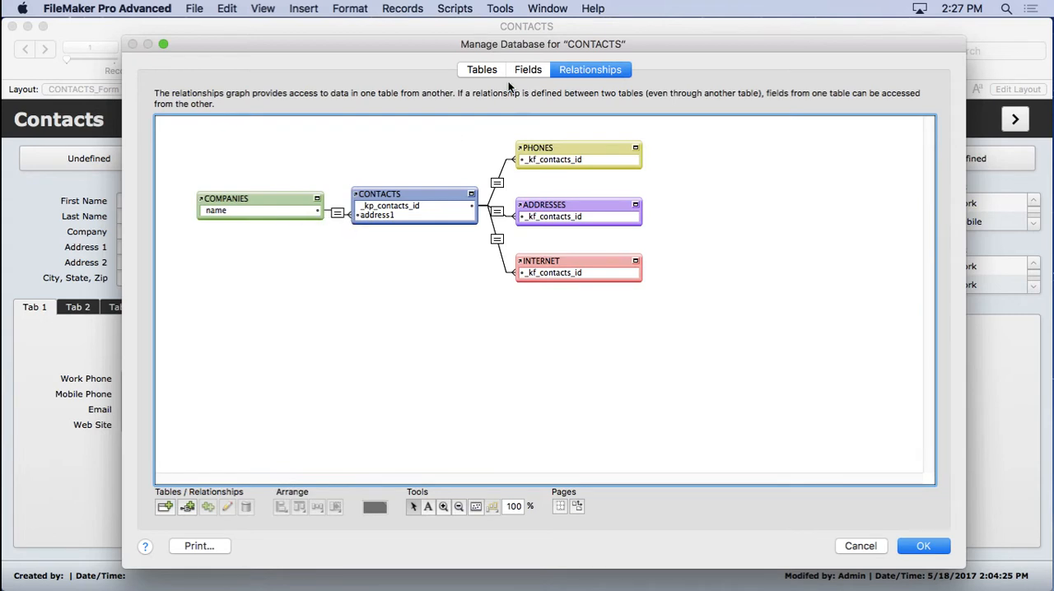
# Step: Set COMPANIES name to require unique values with override allowed, replacing serial auto-entry
pyautogui.click(527, 69)
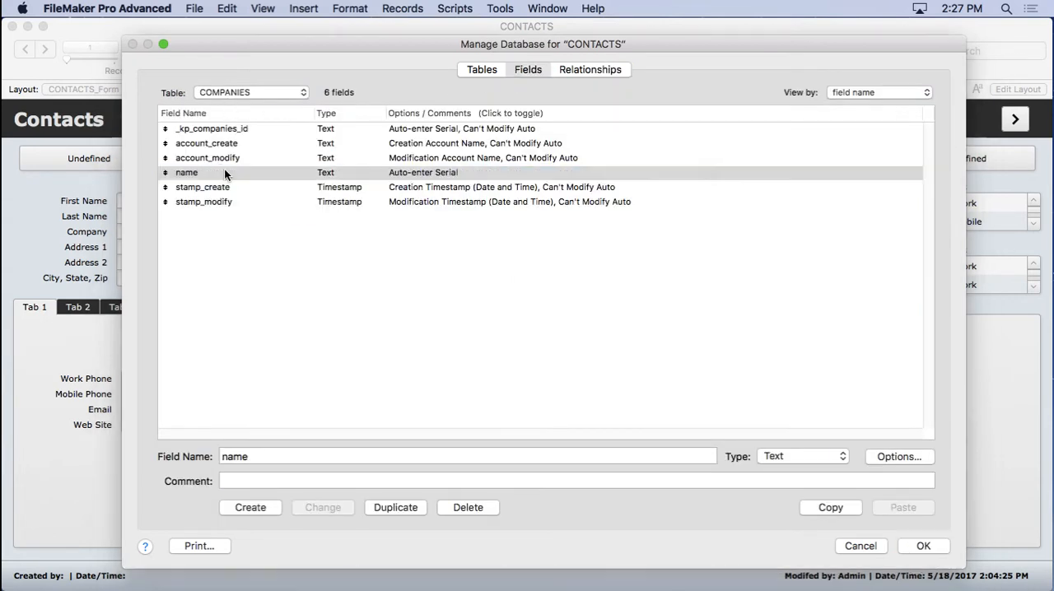
pyautogui.click(899, 456)
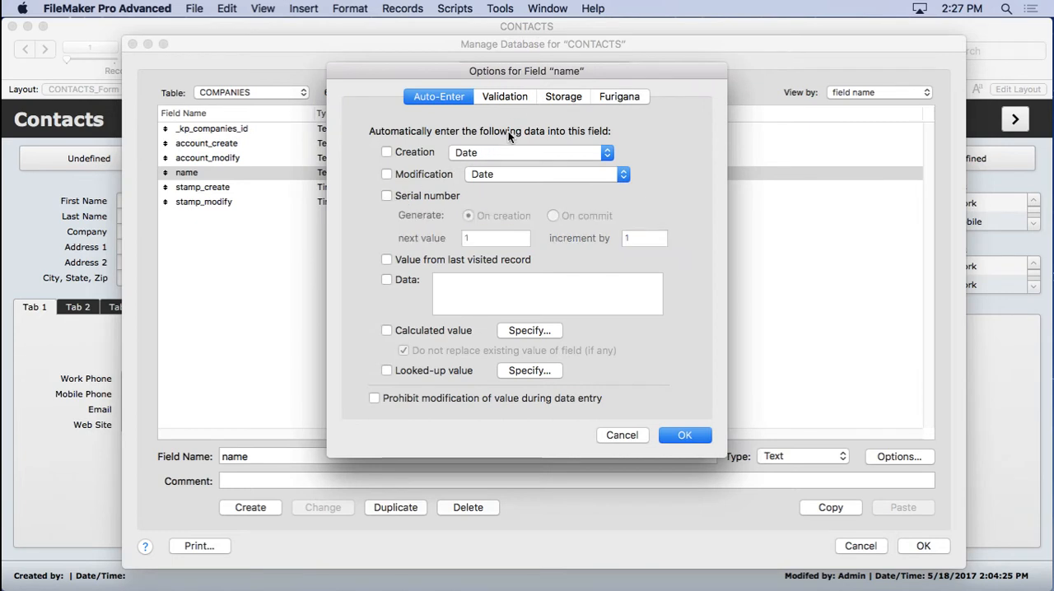
pyautogui.click(504, 95)
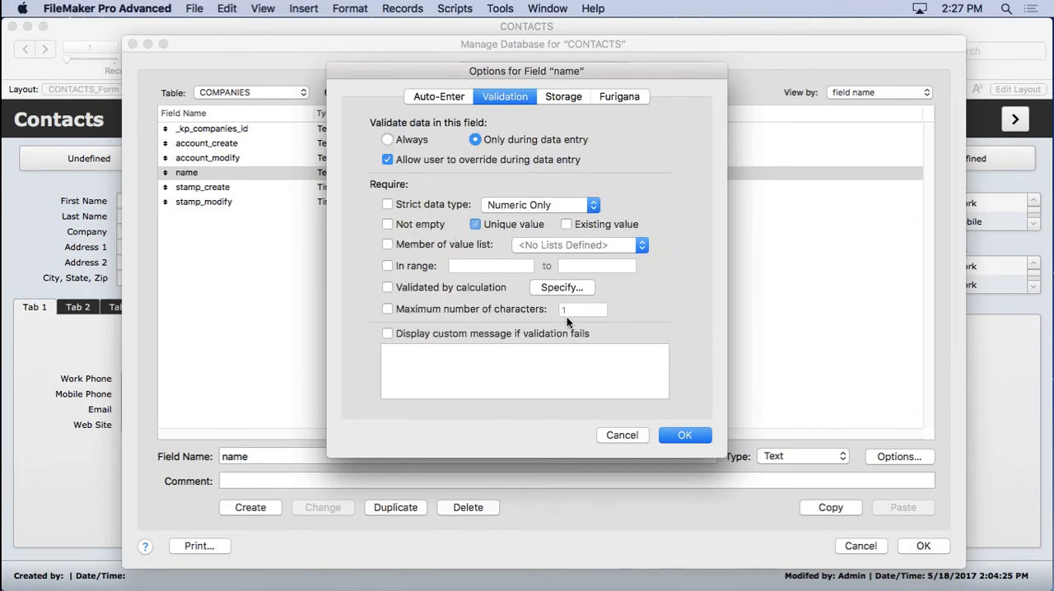
pyautogui.click(685, 435)
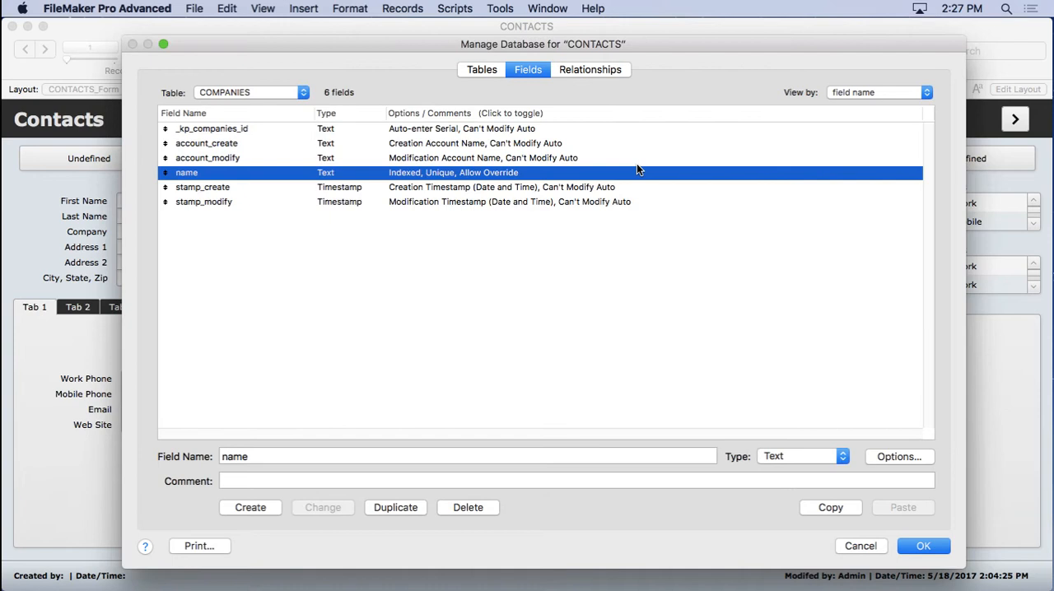
pyautogui.click(590, 69)
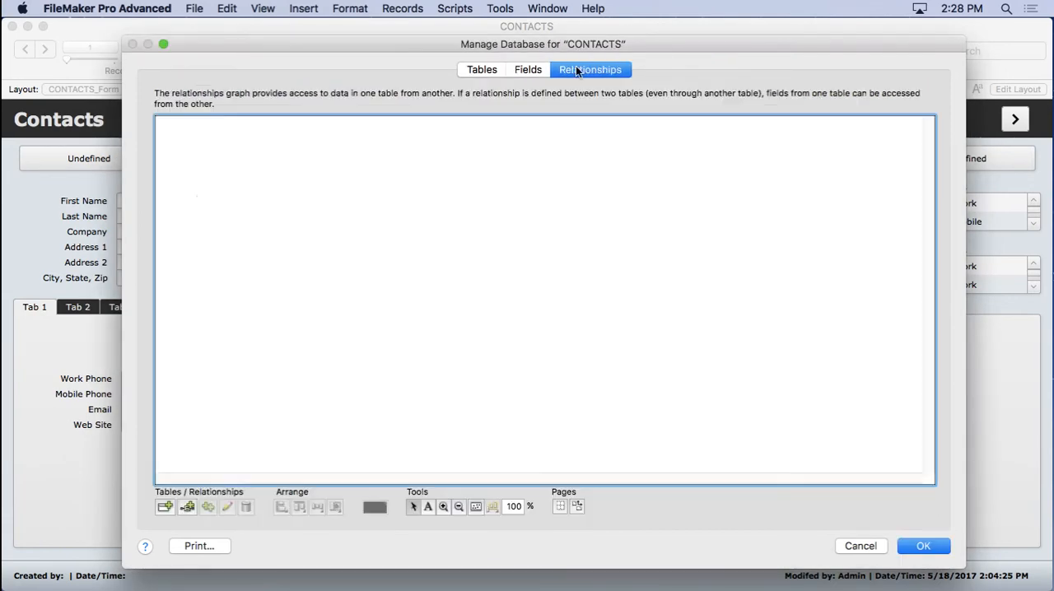
# Step: Reopen the COMPANIES–CONTACTS relationship to relink _kp_companies_id to _kf_companies_id
pyautogui.click(589, 69)
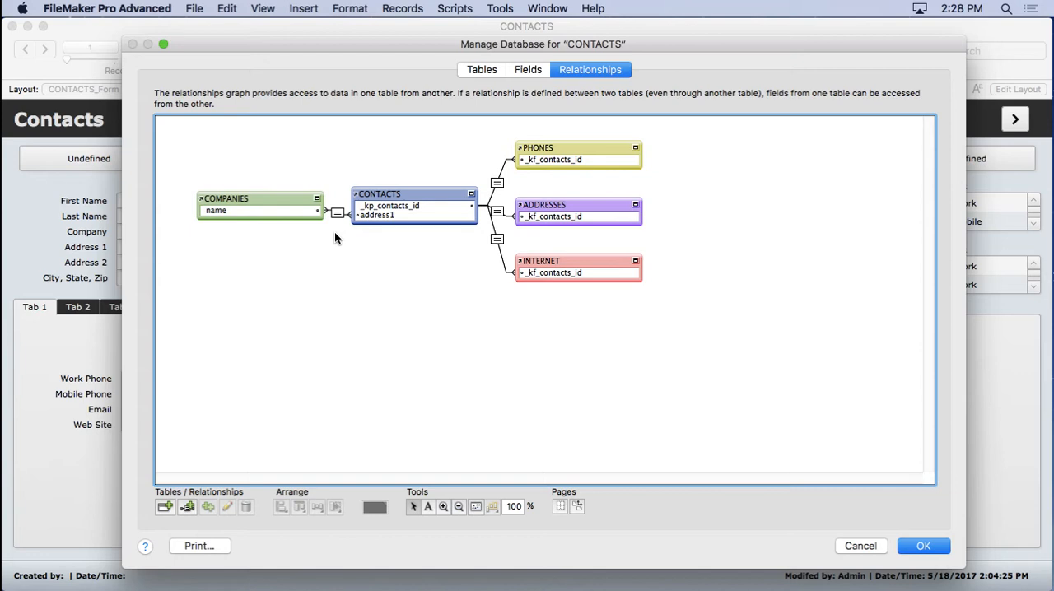
pyautogui.moveTo(323, 224)
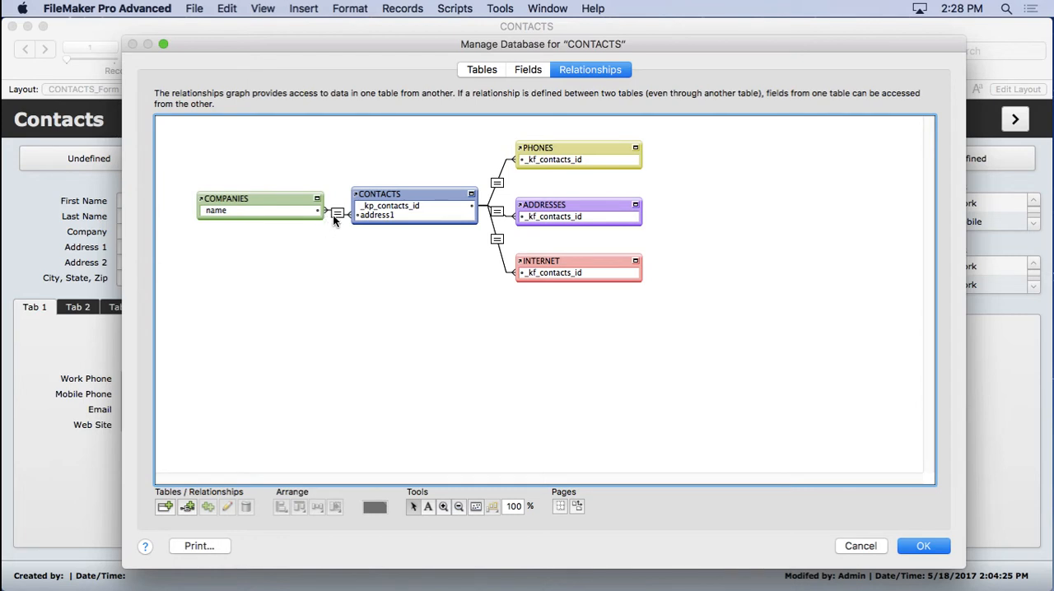
pyautogui.doubleClick(336, 214)
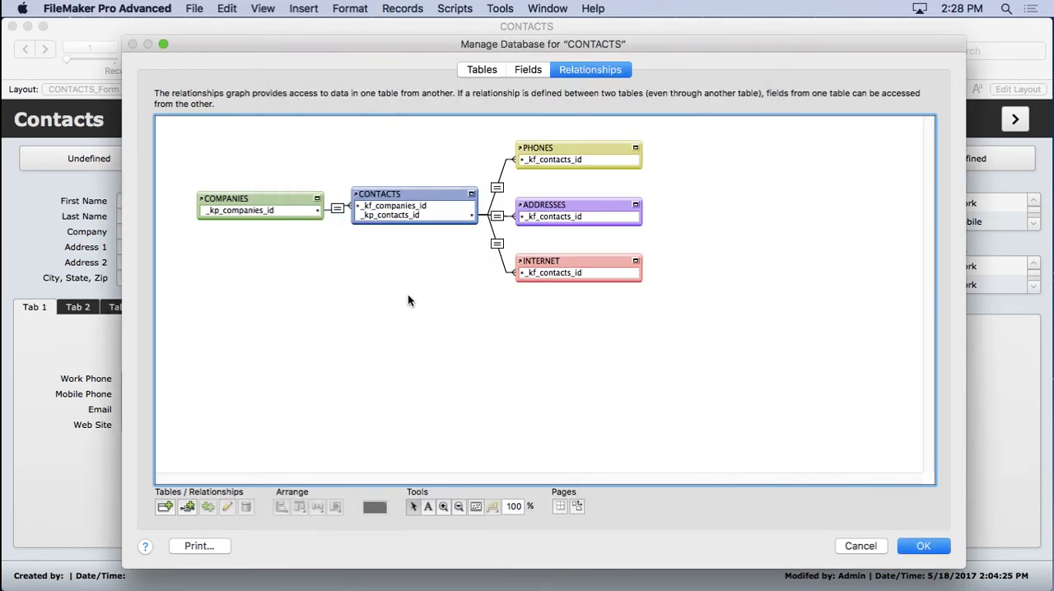
pyautogui.moveTo(702, 452)
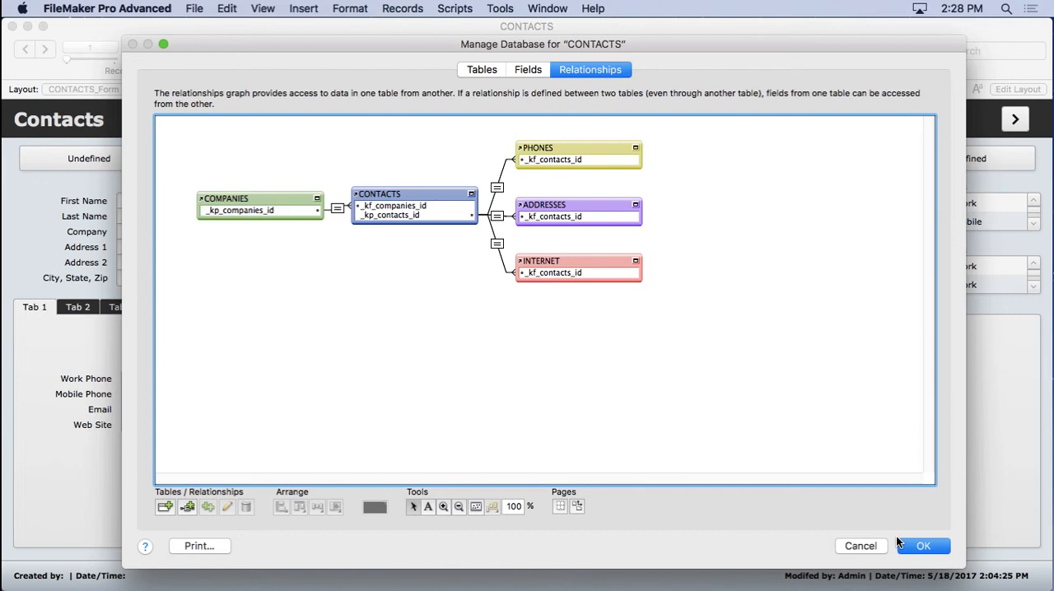
pyautogui.moveTo(789, 426)
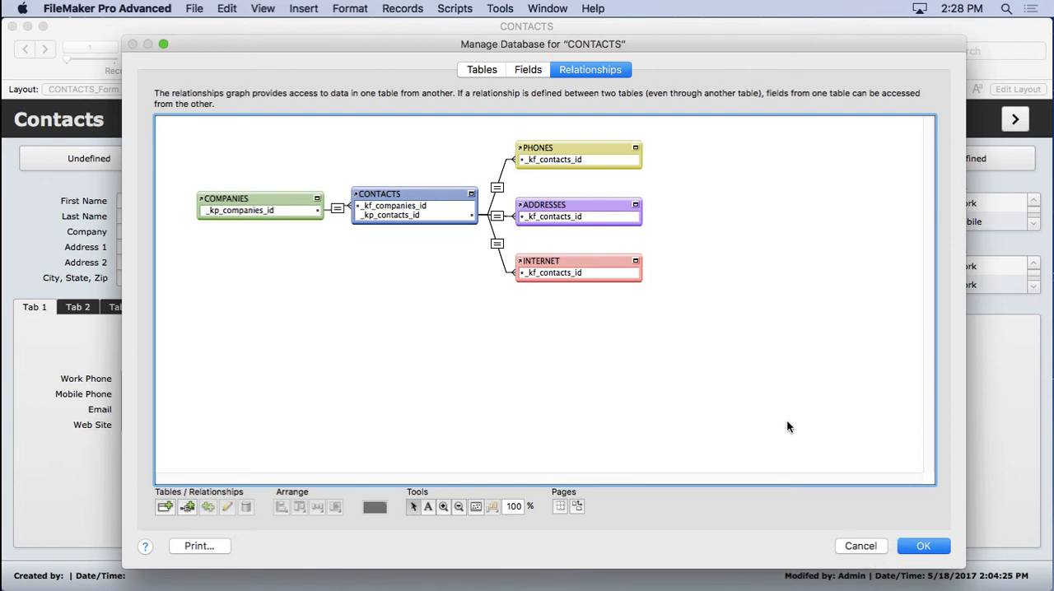
pyautogui.moveTo(873, 517)
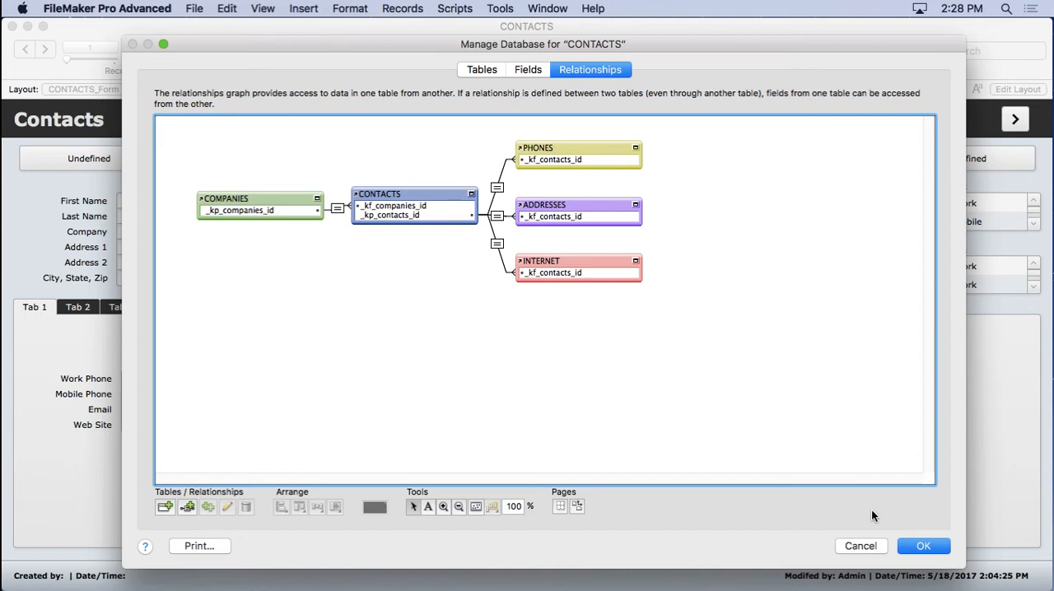
pyautogui.moveTo(871, 511)
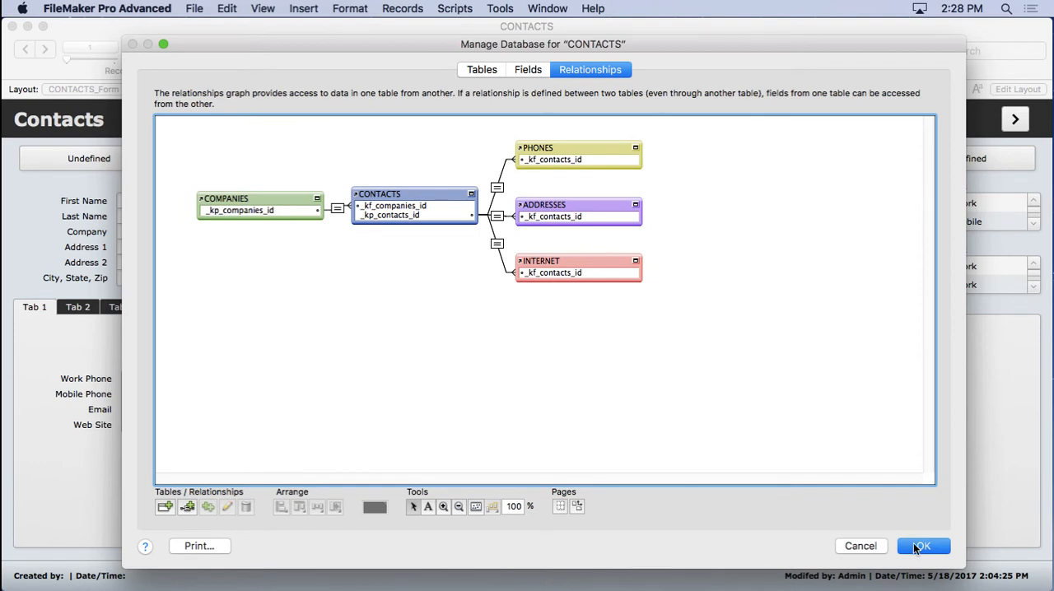
# Step: Confirm Manage Database and return to John Mark Osborne's record on the Contacts form
pyautogui.click(922, 547)
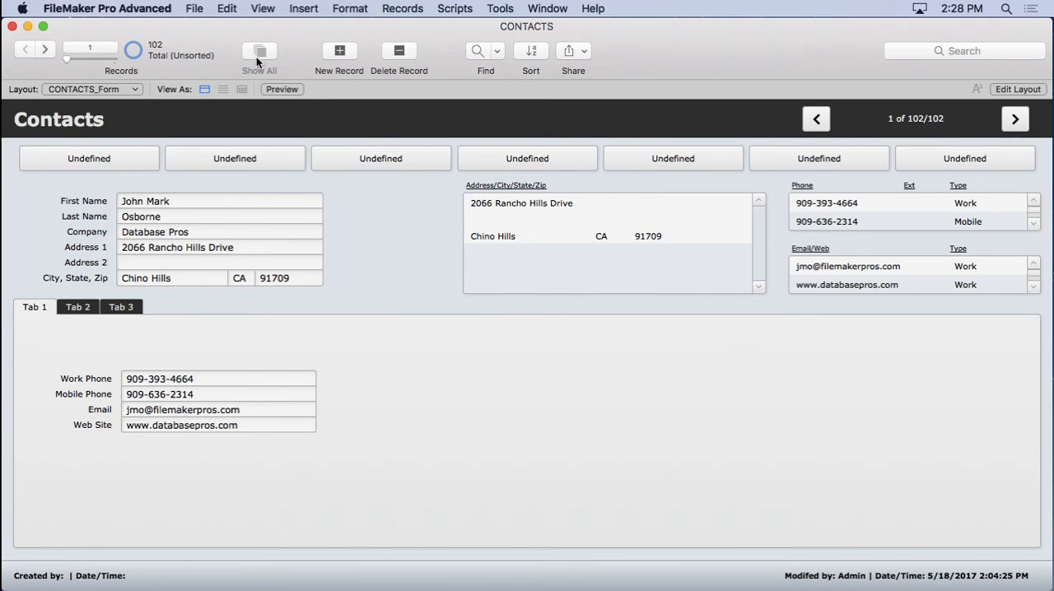
pyautogui.click(194, 8)
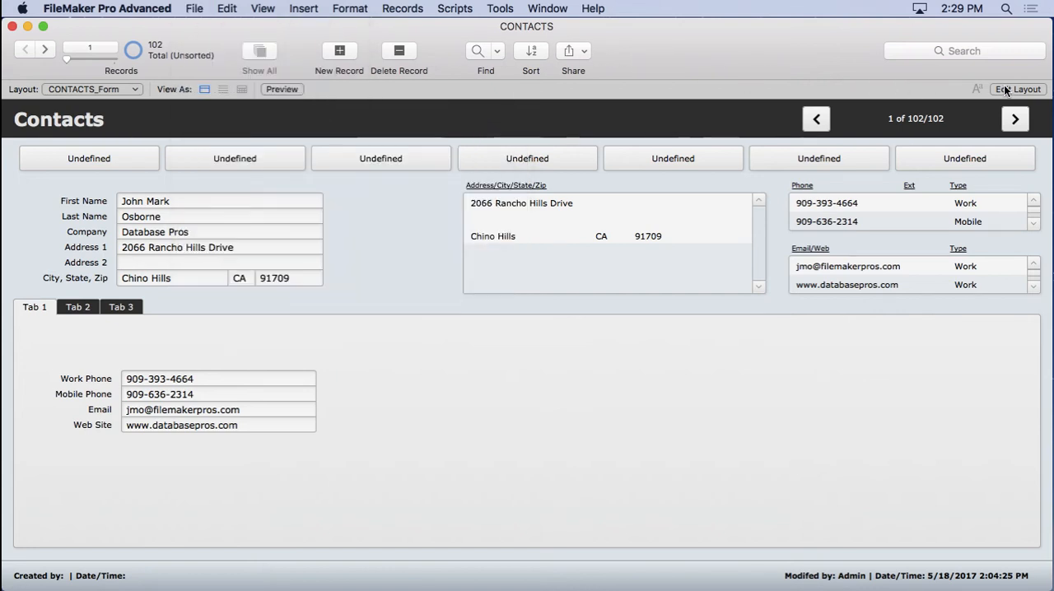
# Step: Enter Layout mode on the Contacts form and look at Field Picker and Specify Field, then dismiss them
pyautogui.click(1017, 89)
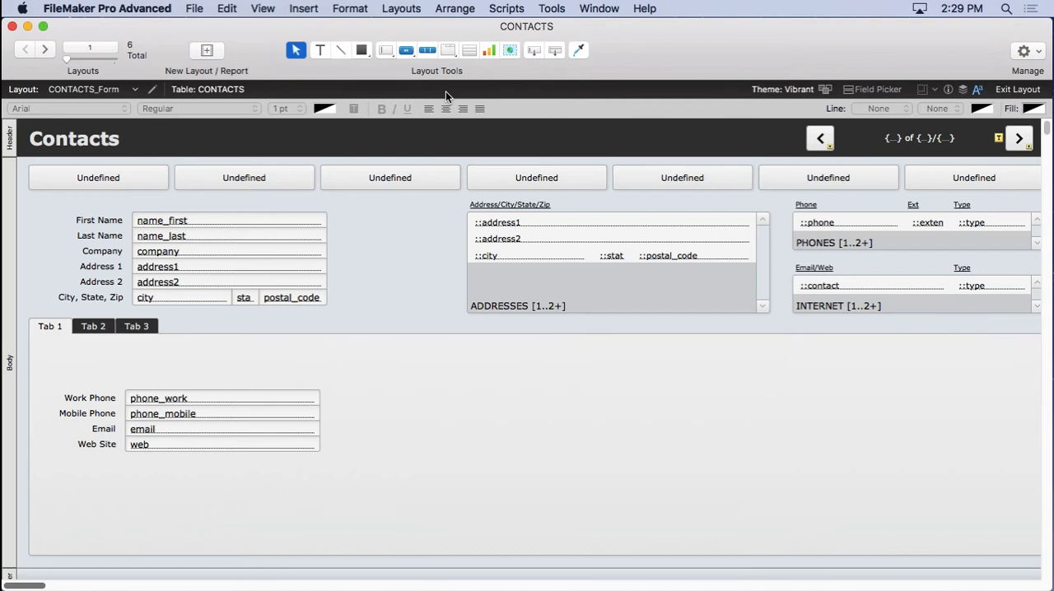
pyautogui.click(1024, 51)
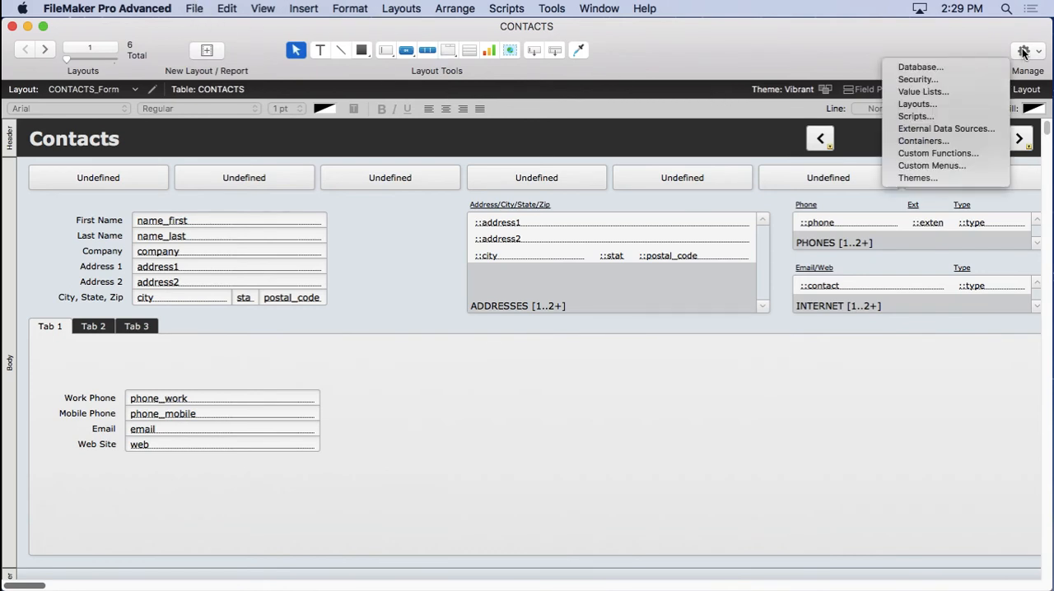
pyautogui.moveTo(917, 178)
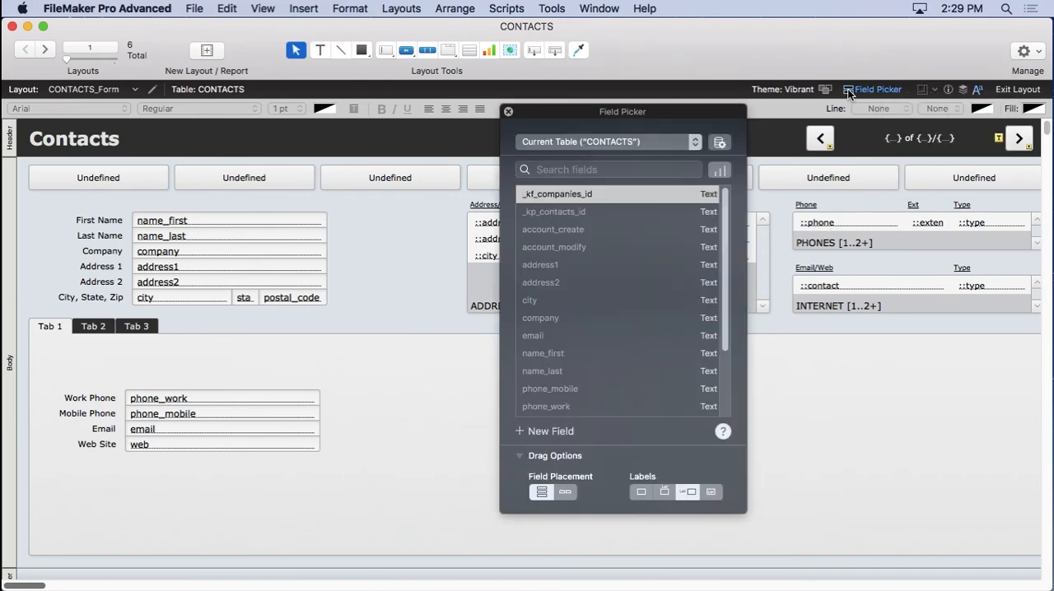
pyautogui.moveTo(721, 146)
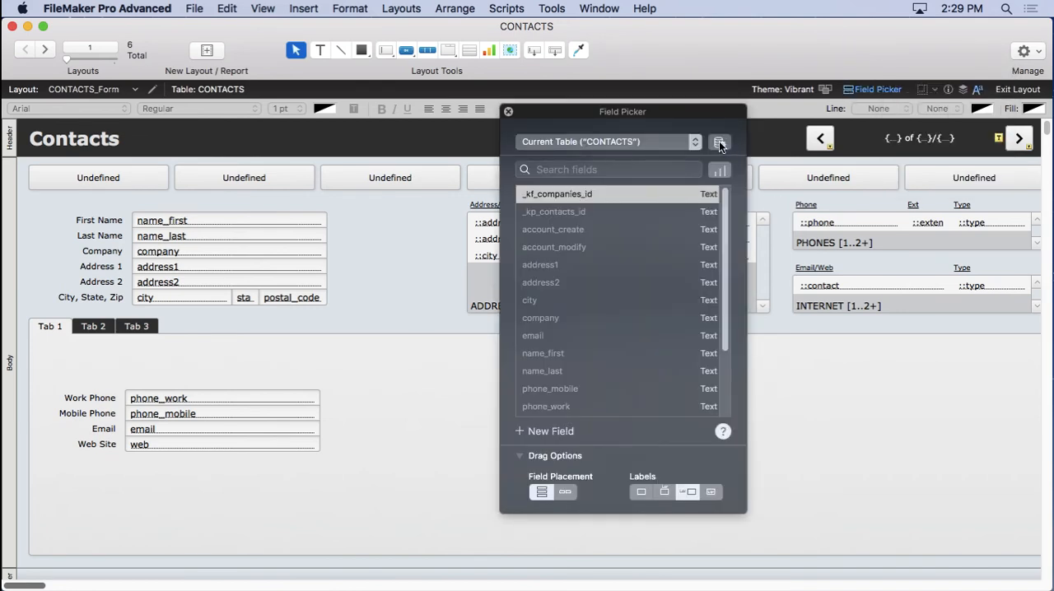
pyautogui.click(508, 112)
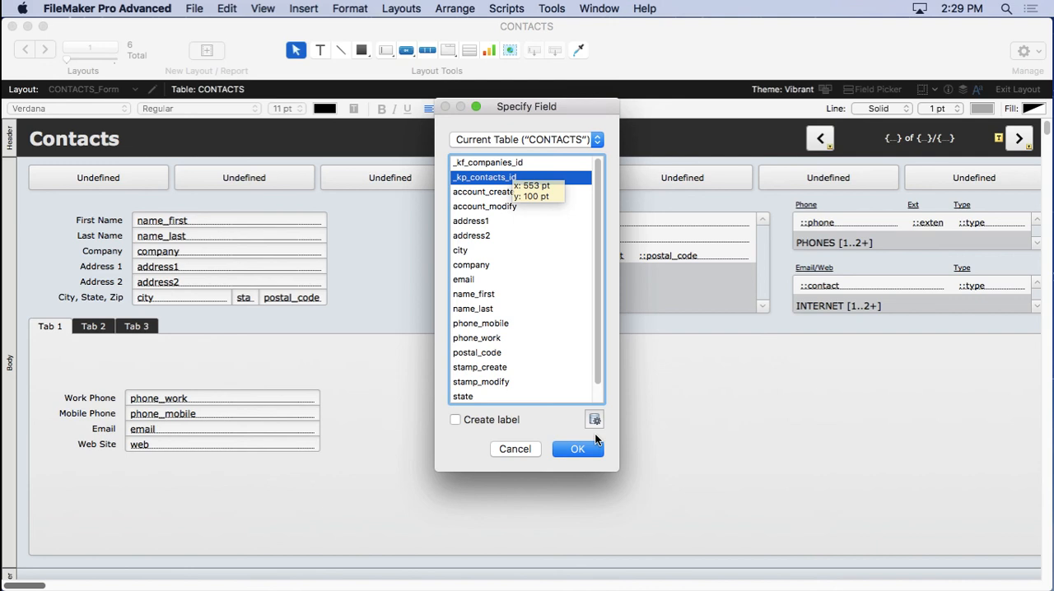
pyautogui.moveTo(594, 420)
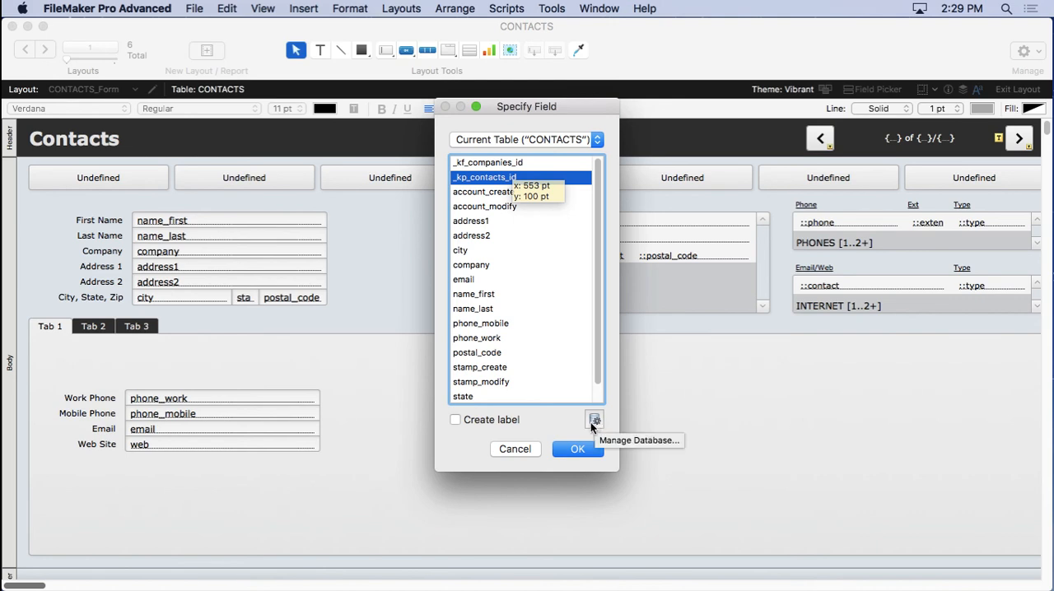
pyautogui.click(577, 448)
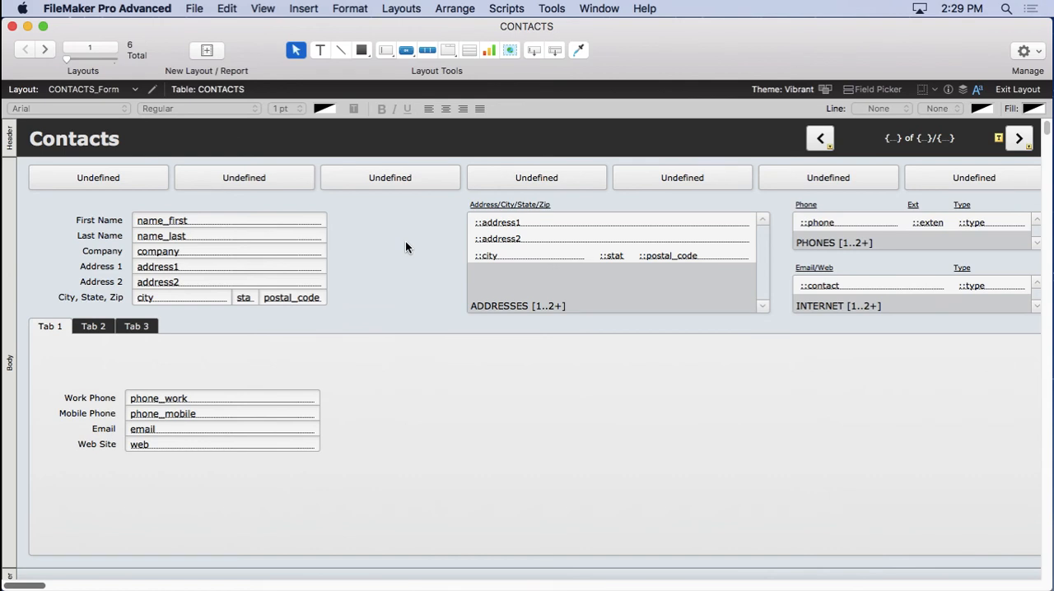
pyautogui.moveTo(412, 247)
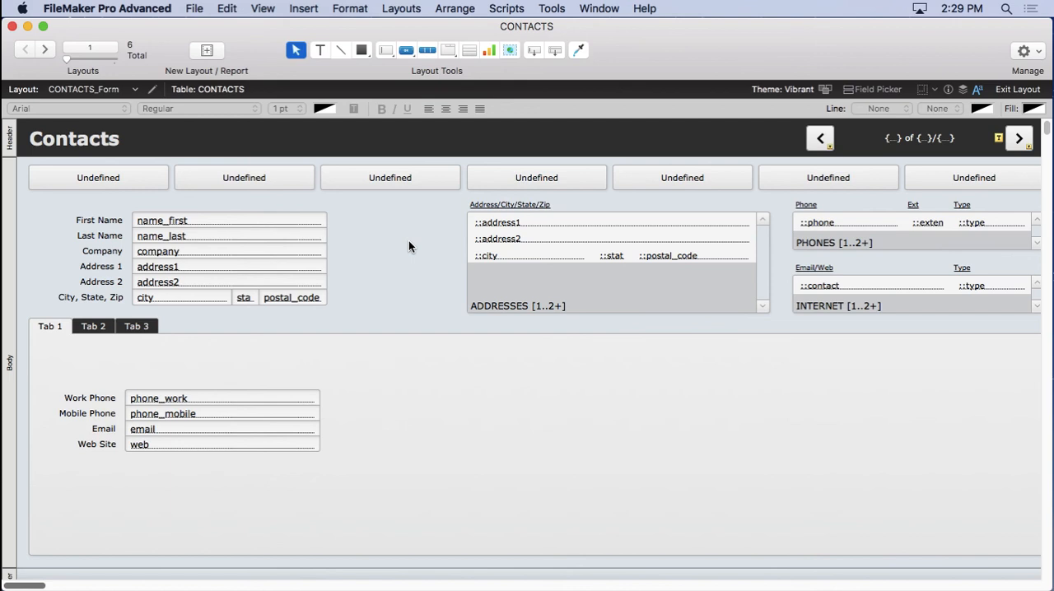
pyautogui.moveTo(810, 102)
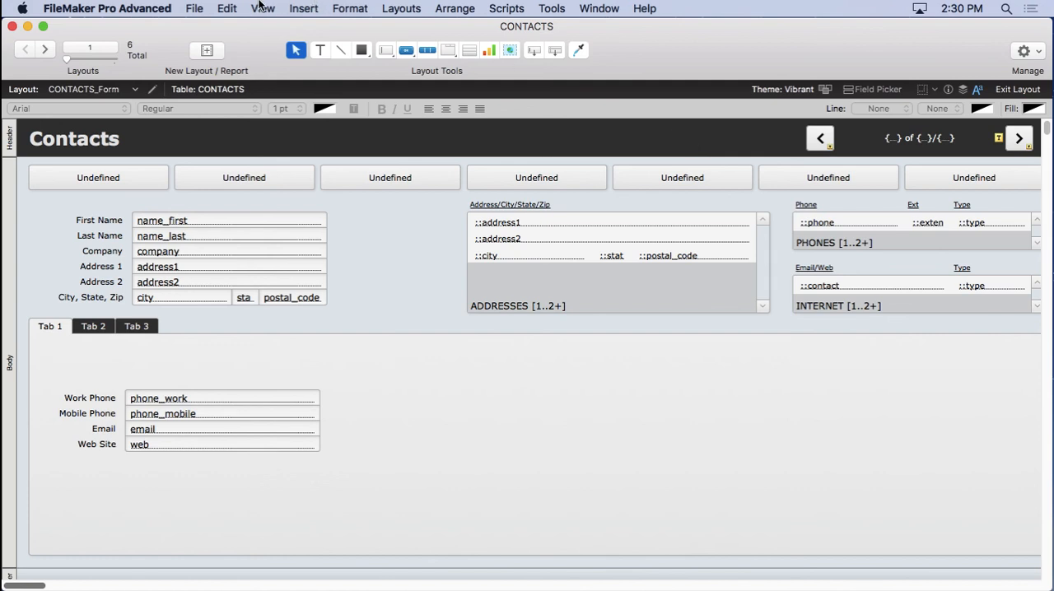
# Step: Exit Layout mode back to browsing record 1 of 102
pyautogui.click(1018, 88)
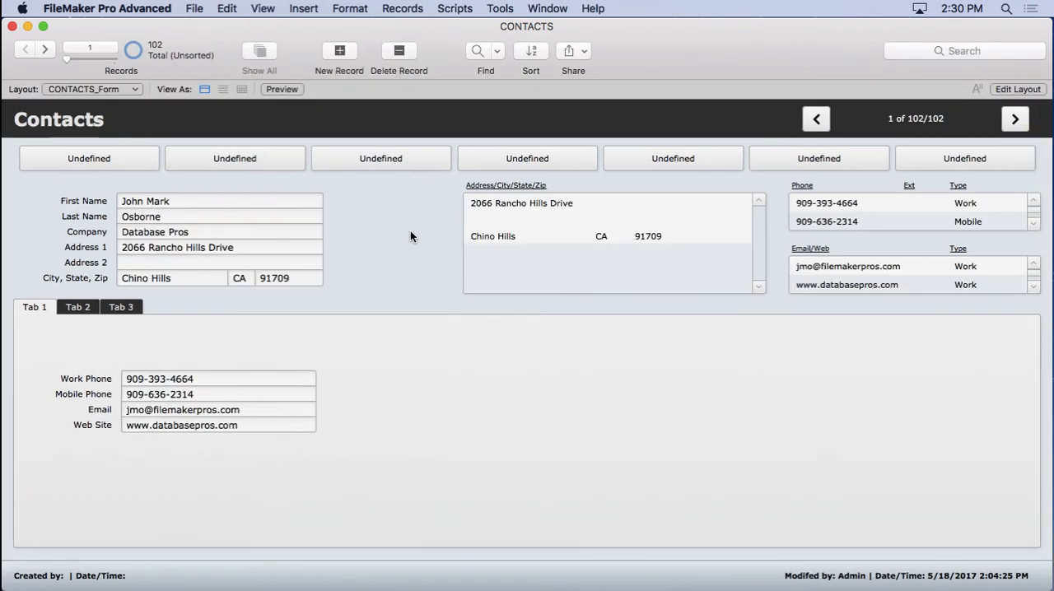